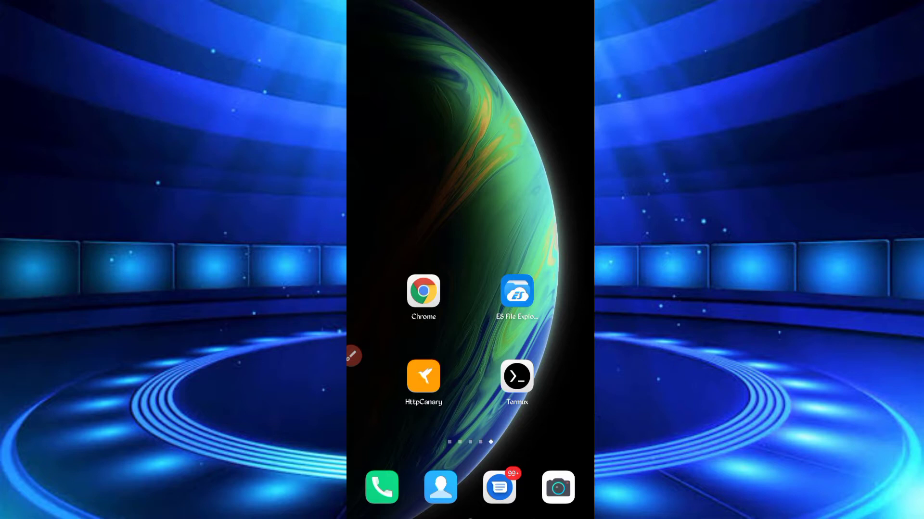
# - Open the VivoCoin dashboard in Chrome and scroll to the 120-token User Statistics
pyautogui.click(422, 295)
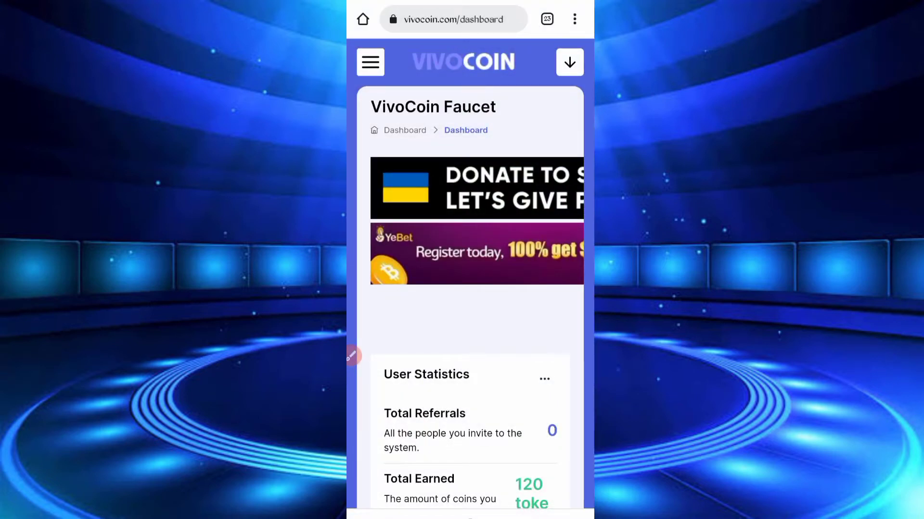
pyautogui.scroll(-3)
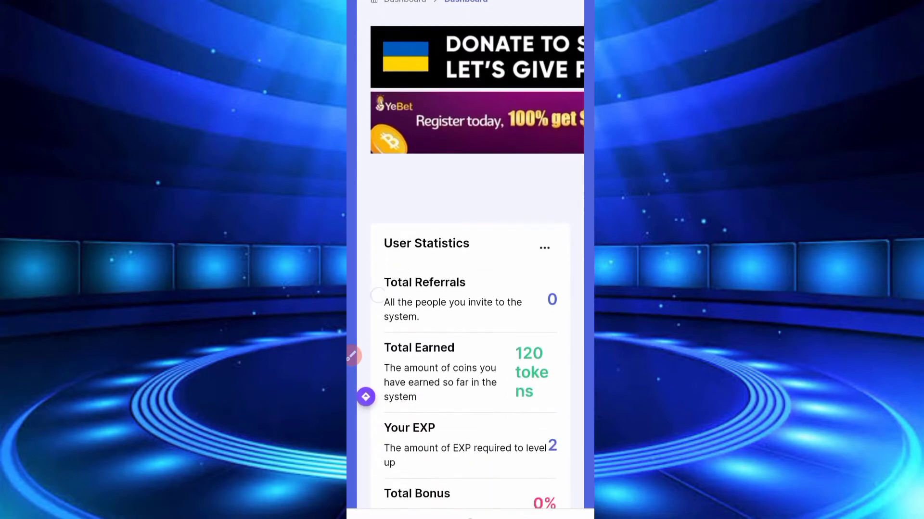
pyautogui.scroll(-3)
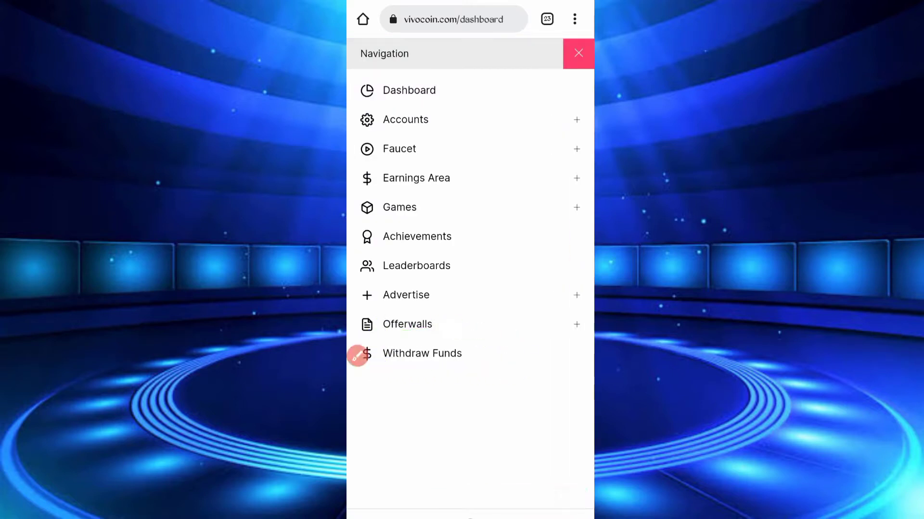
# - Open Withdraw Funds, pick Dogecoin - Faucetpay, and scroll to the 0.00959716 DOGE amount
pyautogui.click(422, 353)
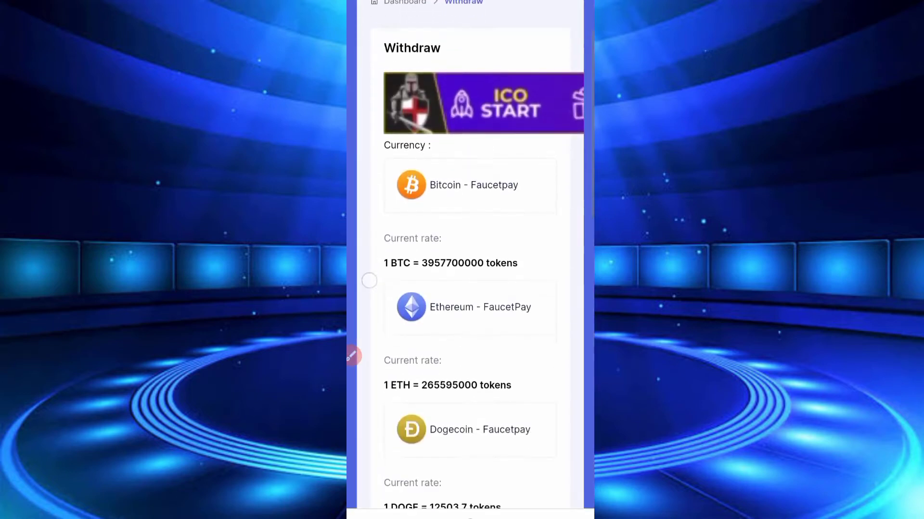
pyautogui.scroll(-3)
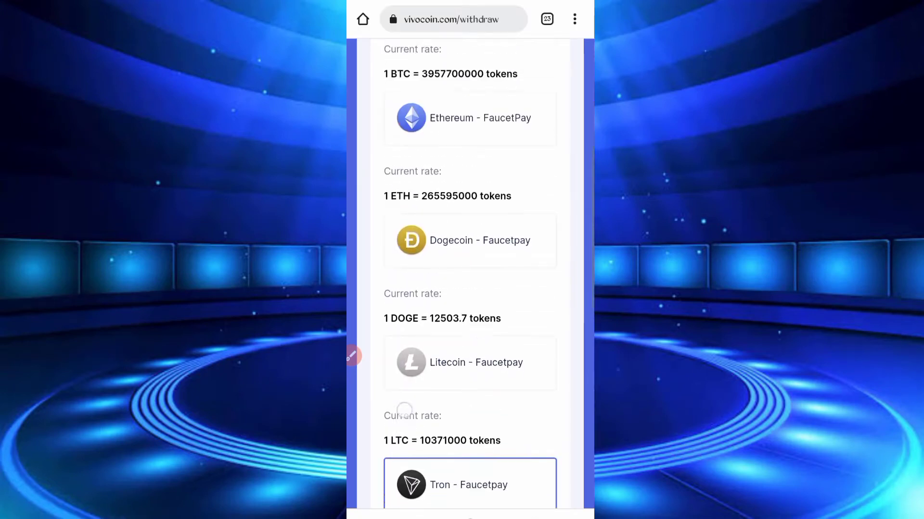
pyautogui.scroll(-3)
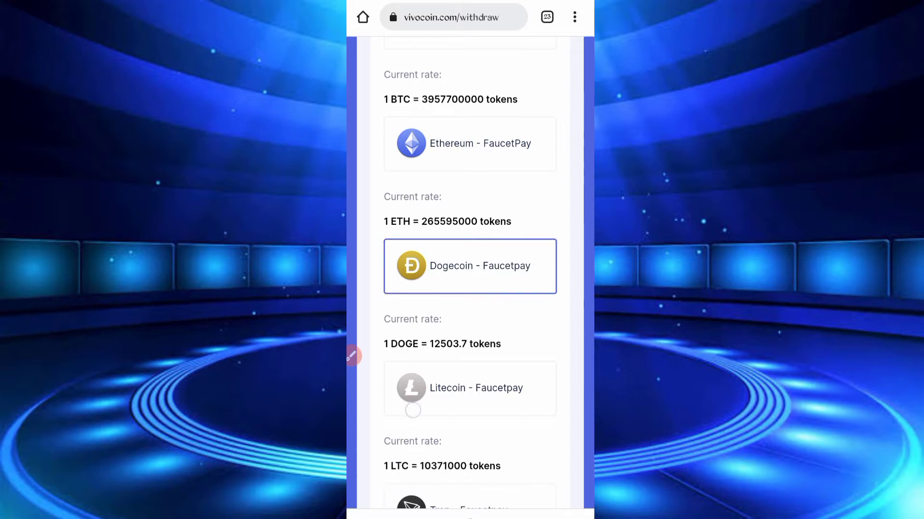
pyautogui.scroll(-3)
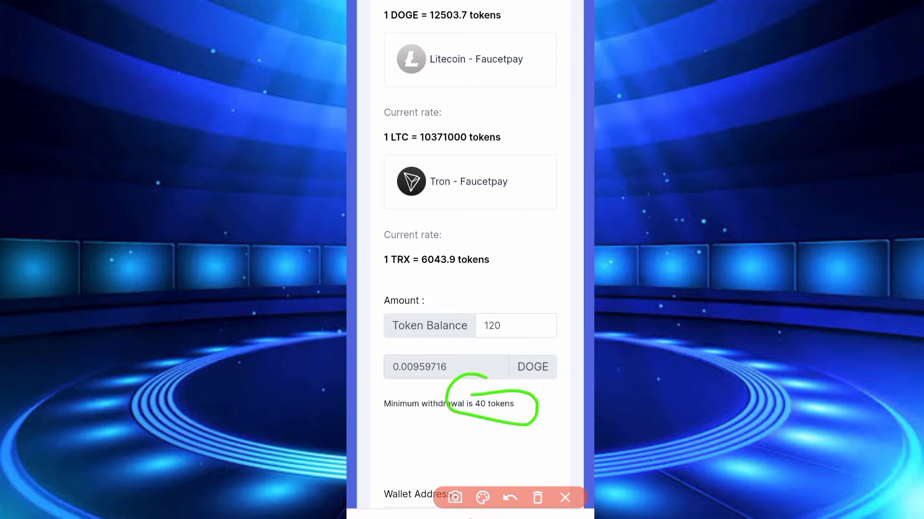
pyautogui.moveTo(413, 289); pyautogui.dragTo(477, 412)
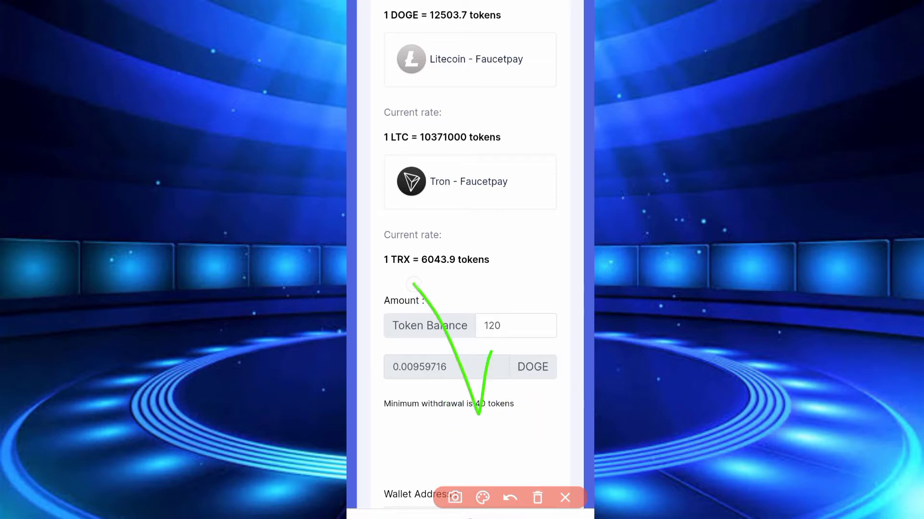
pyautogui.scroll(-3)
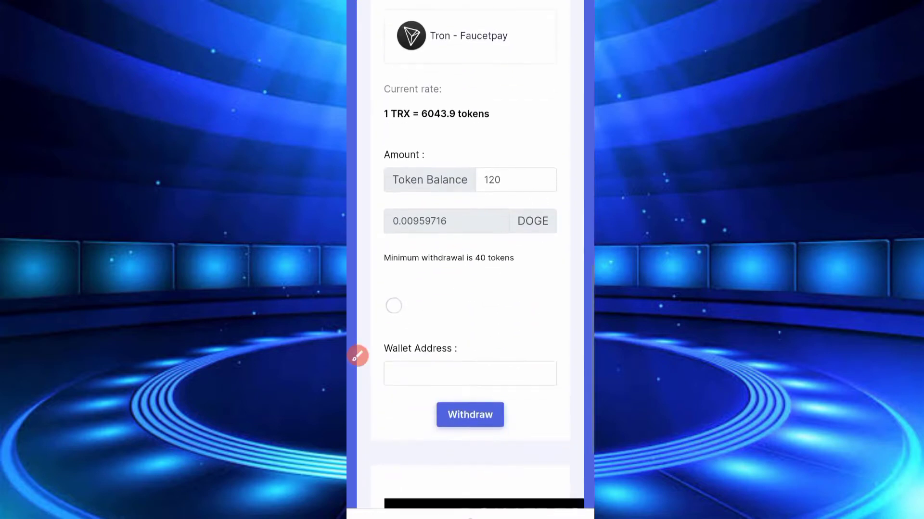
pyautogui.moveTo(389, 365); pyautogui.dragTo(562, 380)
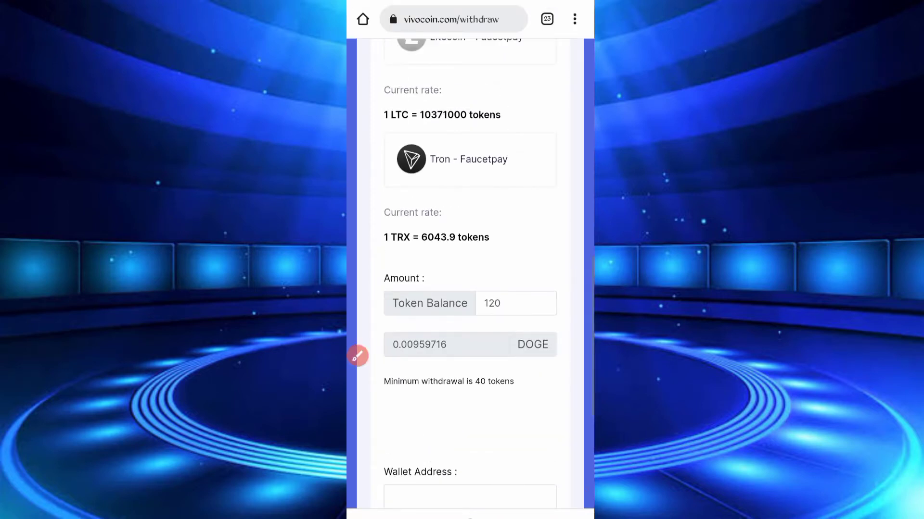
pyautogui.click(547, 19)
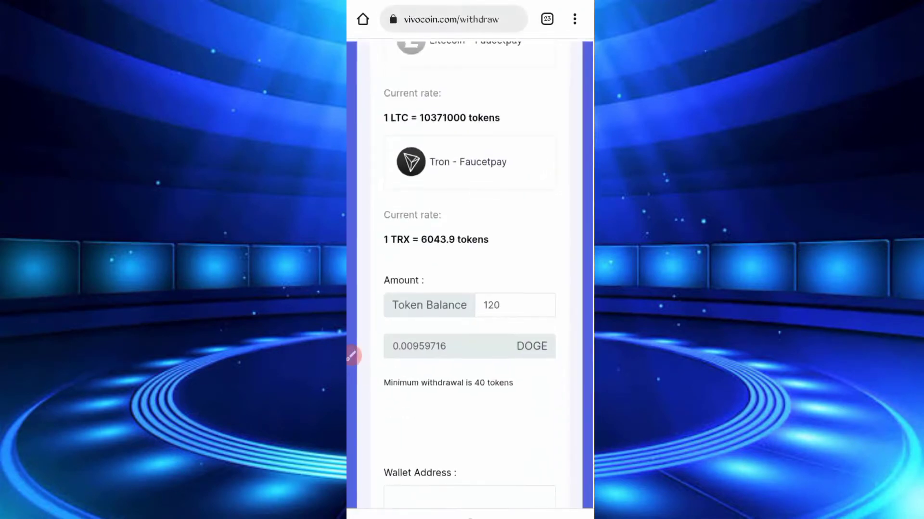
pyautogui.scroll(-3)
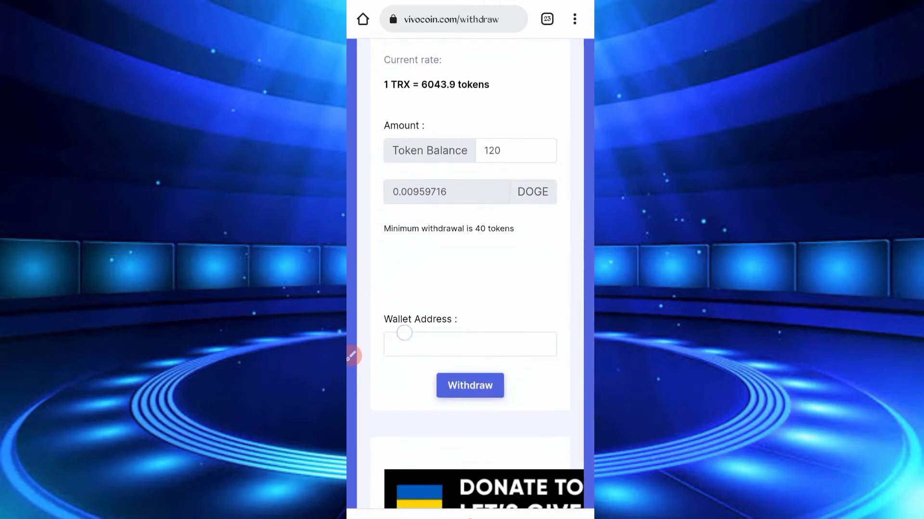
pyautogui.write('D9pk8brSR43QjyC9uhVFWn51g1k')
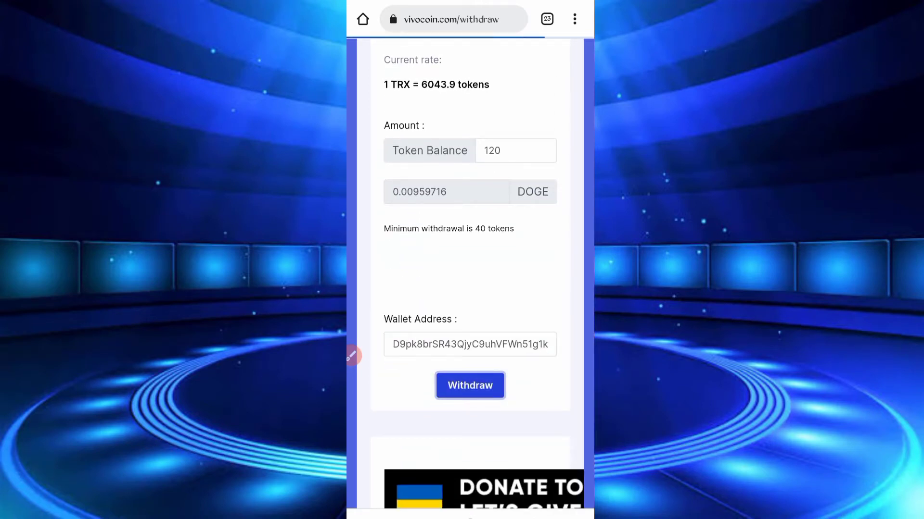
pyautogui.click(469, 385)
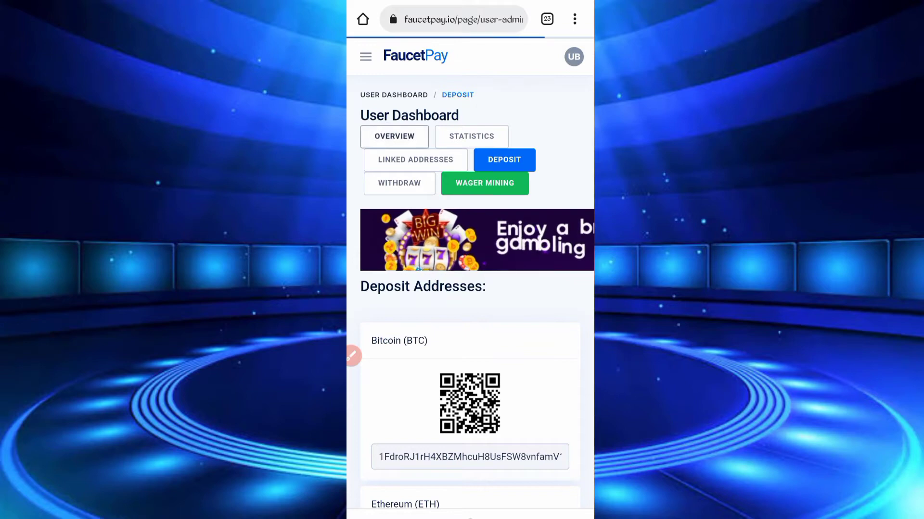
# - Scroll FaucetPay's dashboard to the 0.00958841 DOGE payment from Vivocoin - Multi Faucet
pyautogui.scroll(-3)
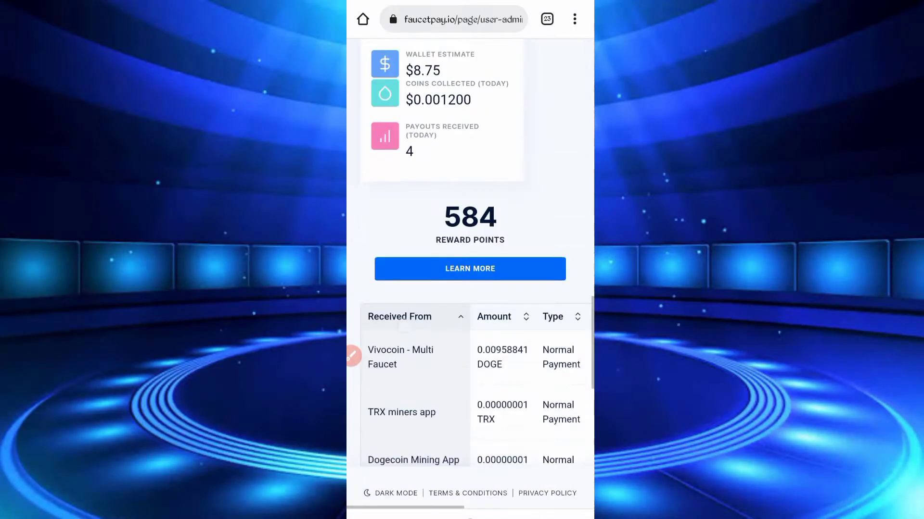
pyautogui.scroll(-3)
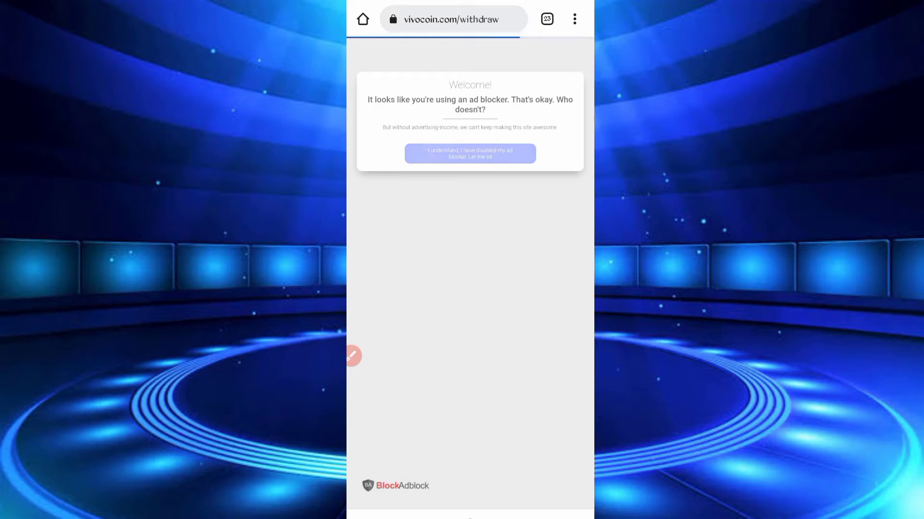
# - Dismiss VivoCoin's ad-blocker notice, open its menu, then go to the home screen
pyautogui.click(470, 153)
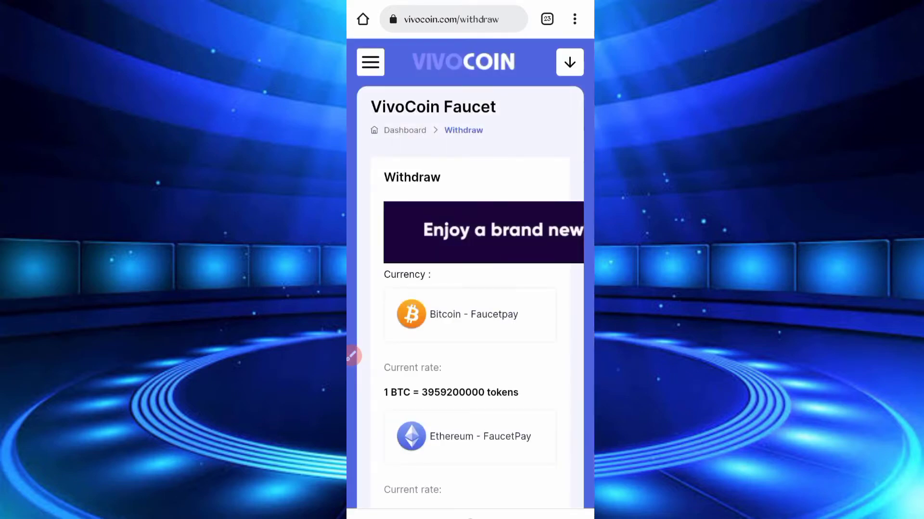
pyautogui.click(370, 62)
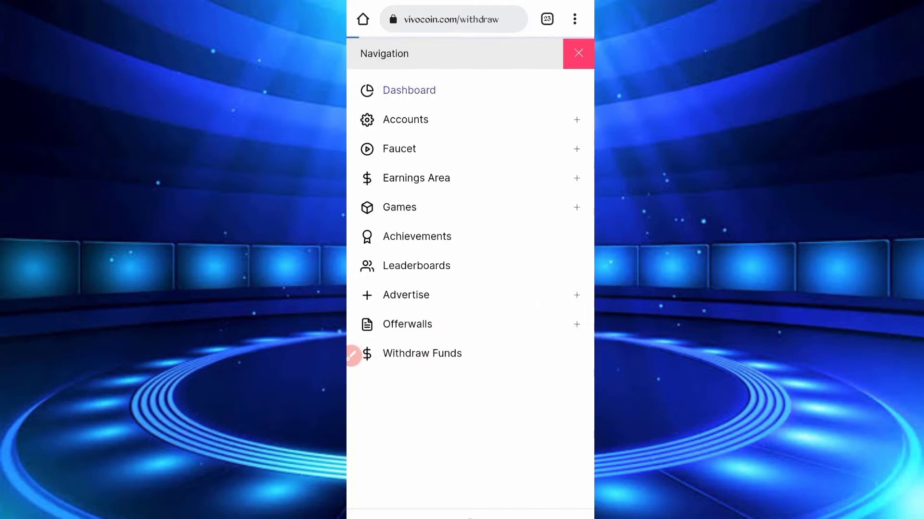
pyautogui.click(408, 90)
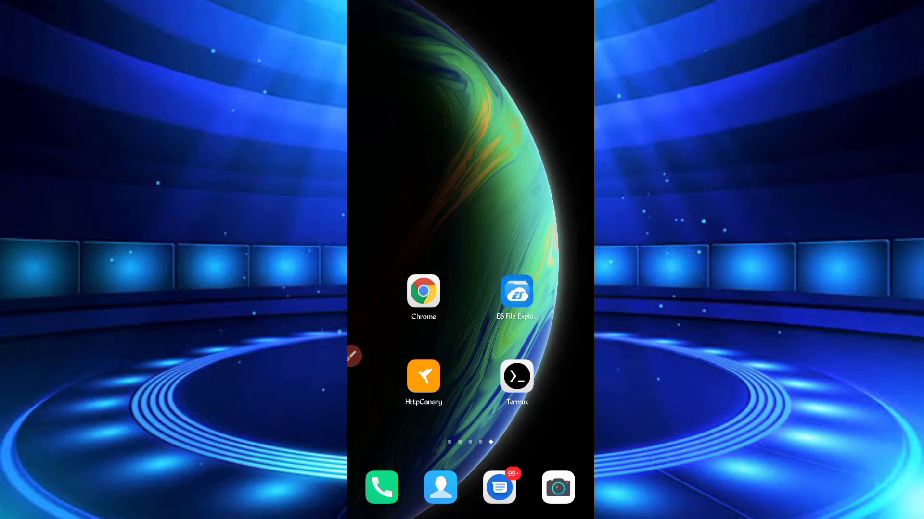
# - Extract vivocoin.zip from the Download folder in ES File Explorer
pyautogui.click(516, 291)
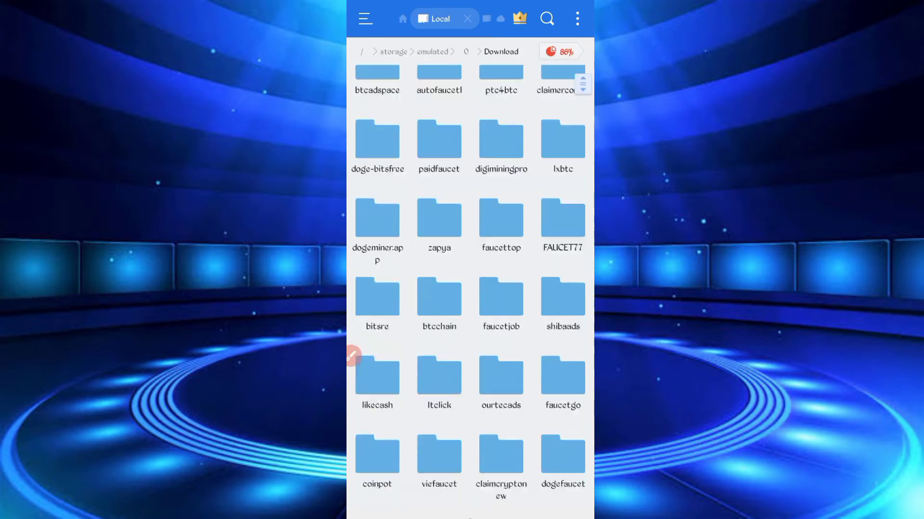
pyautogui.scroll(-3)
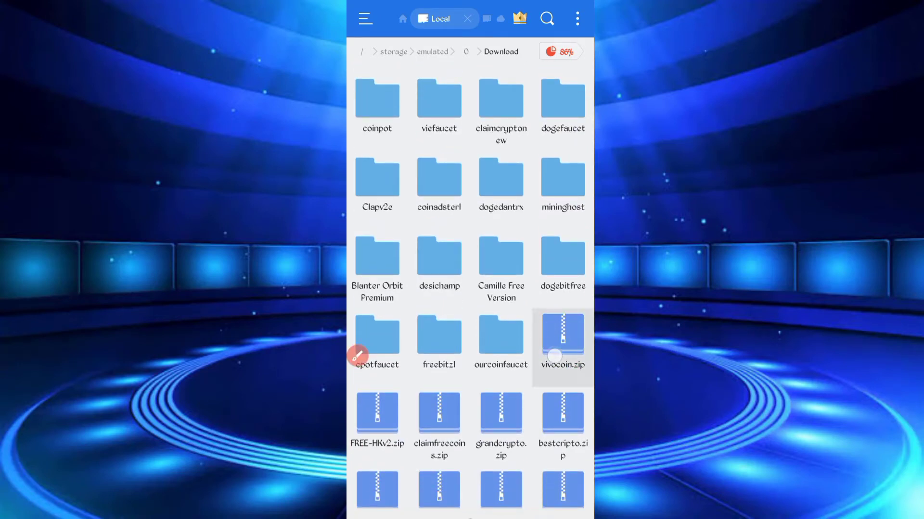
pyautogui.click(562, 338)
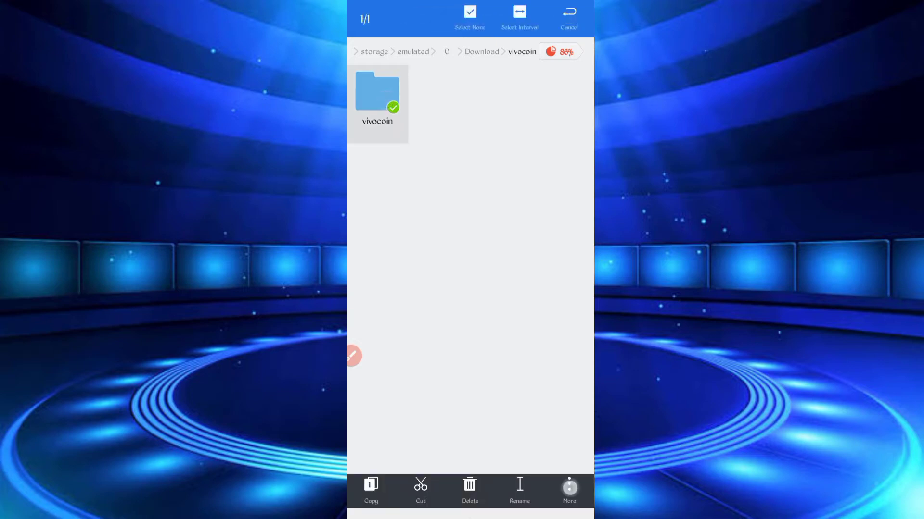
# - Copy the path /storage/emulated/0/Download/vivocoin/ from the folder's Properties
pyautogui.click(568, 487)
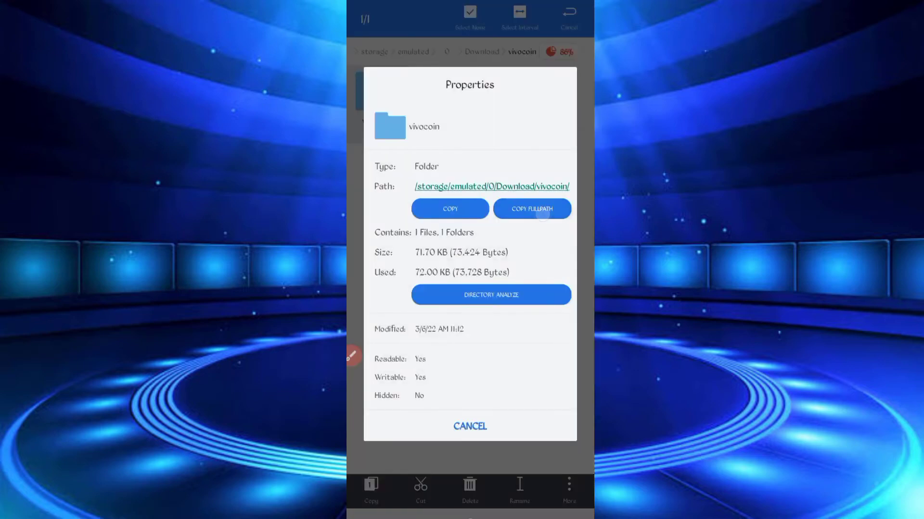
pyautogui.click(532, 208)
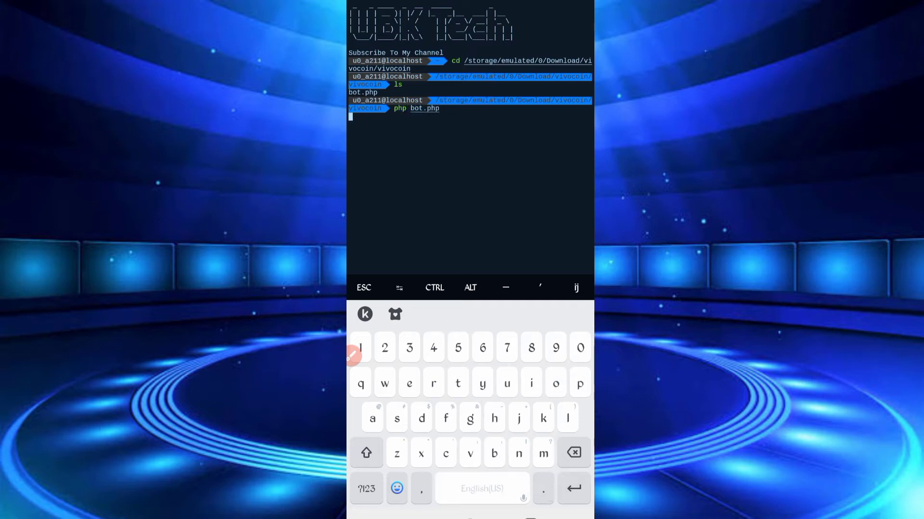
# - Run php bot.php from the vivocoin folder until it prompts for a password
pyautogui.press('Enter')
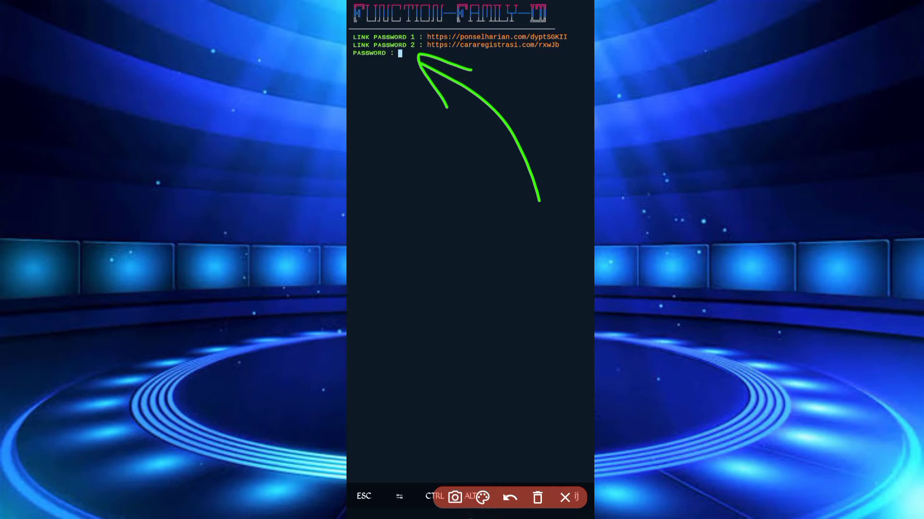
pyautogui.click(399, 53)
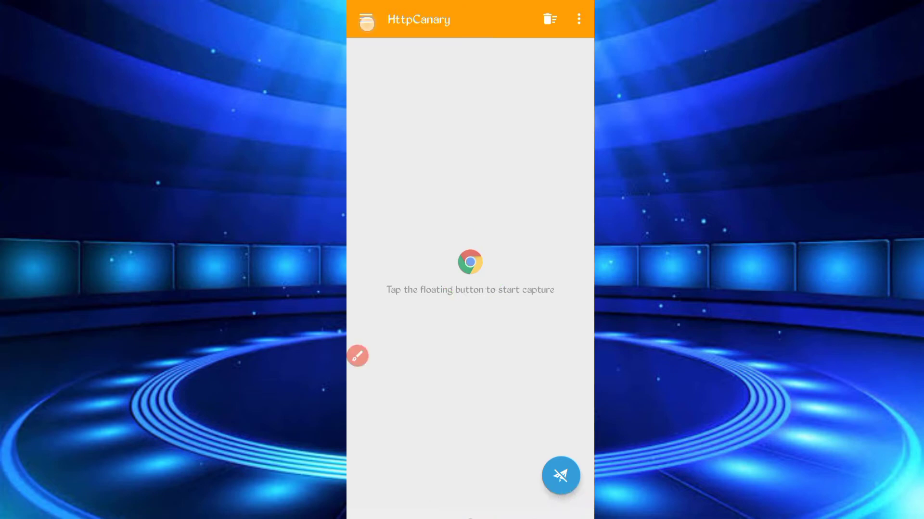
# - Start HttpCanary traffic capture and load vivocoin.com/dashboard in Chrome
pyautogui.click(369, 19)
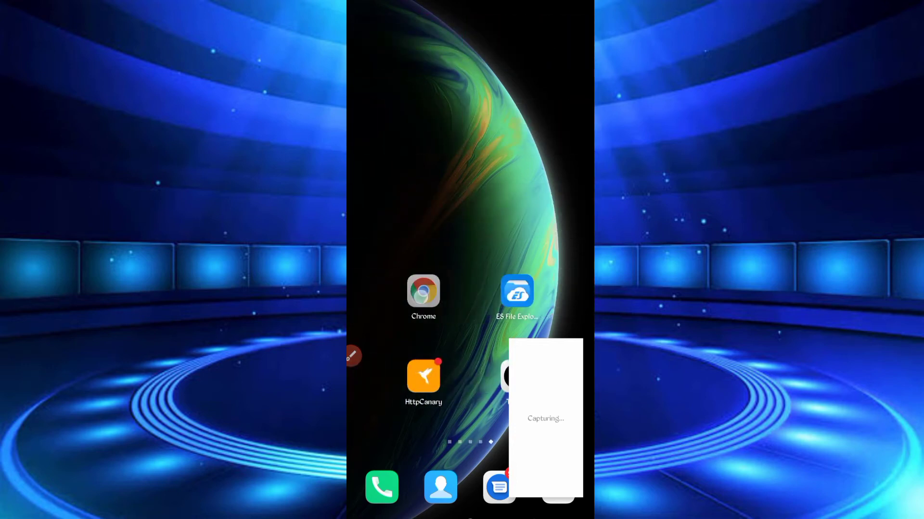
pyautogui.click(423, 292)
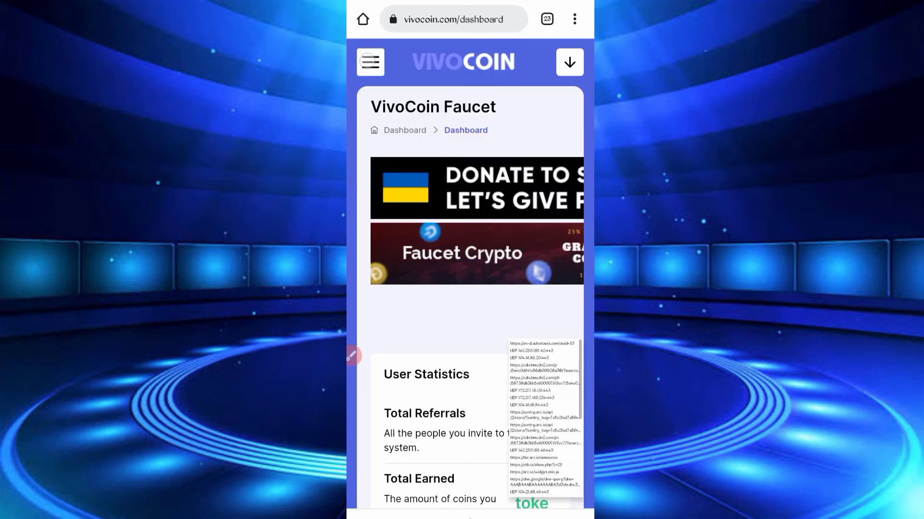
# - Open VivoCoin's Manual Faucet page and scroll down to the Solvemedia captcha
pyautogui.click(370, 62)
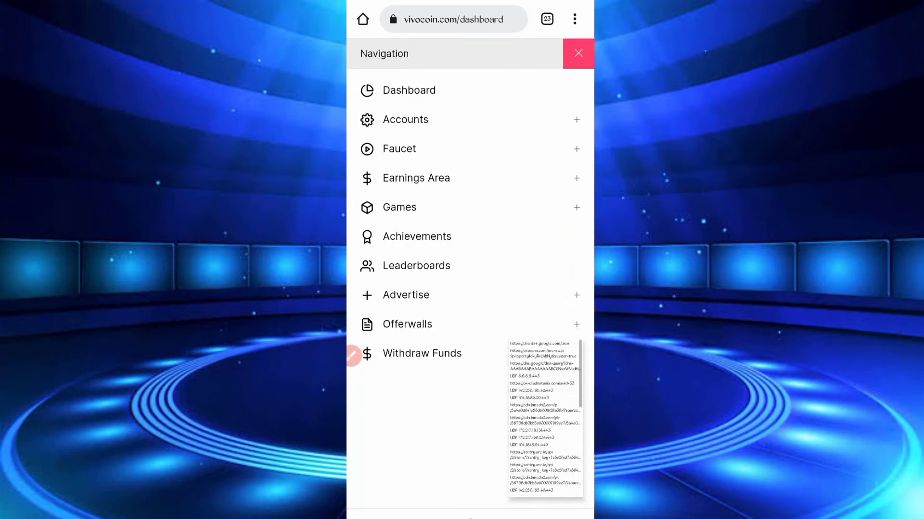
pyautogui.click(399, 149)
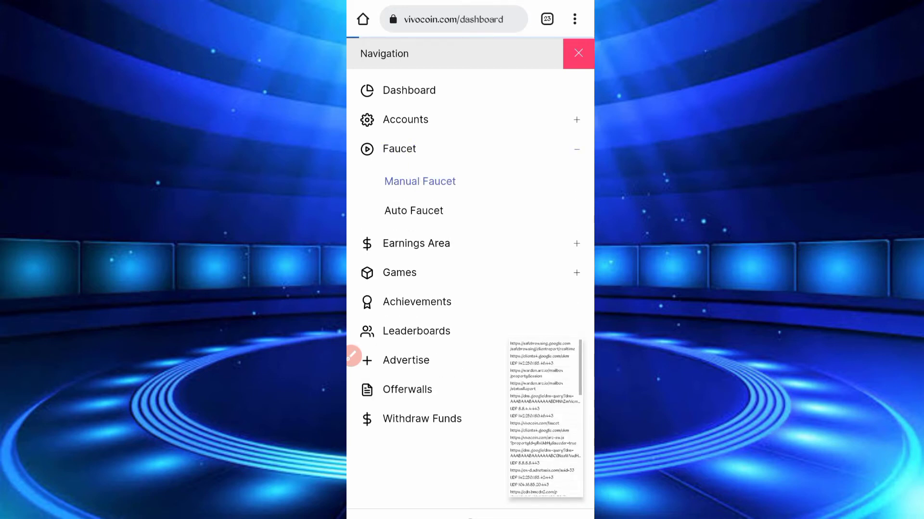
pyautogui.click(420, 181)
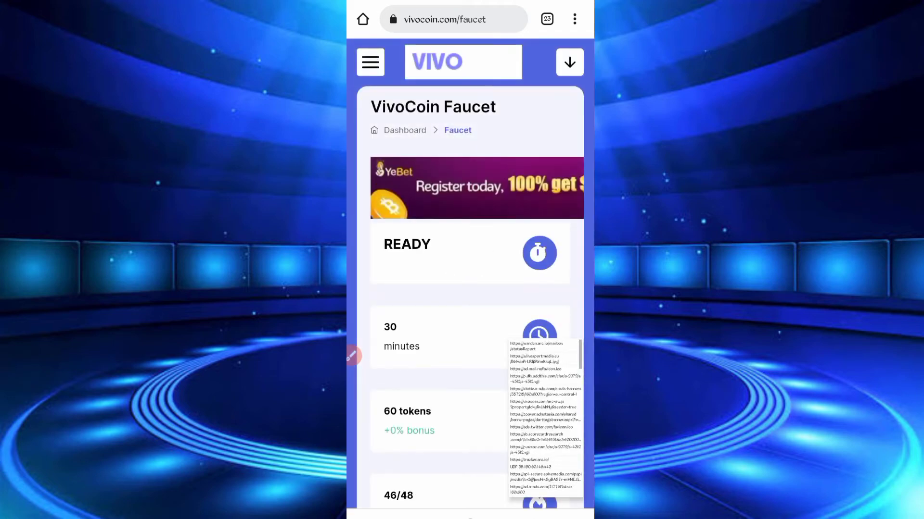
pyautogui.scroll(-3)
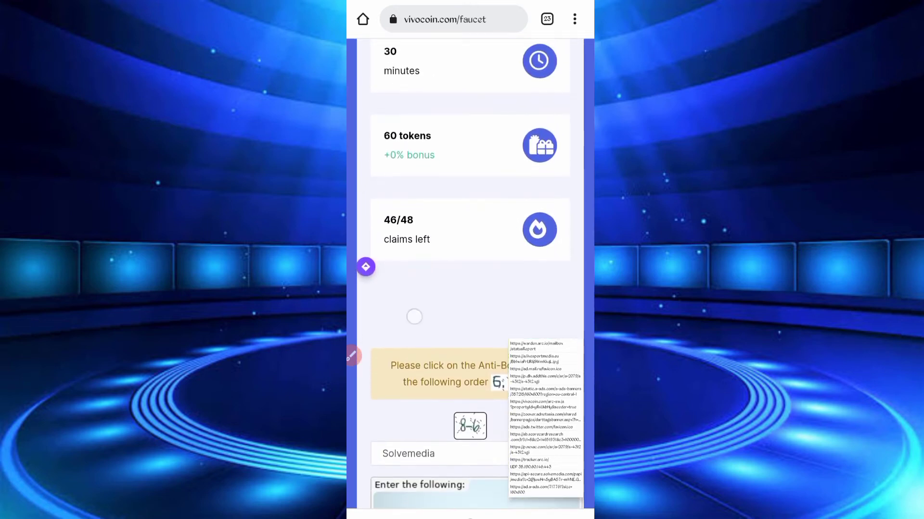
pyautogui.scroll(-3)
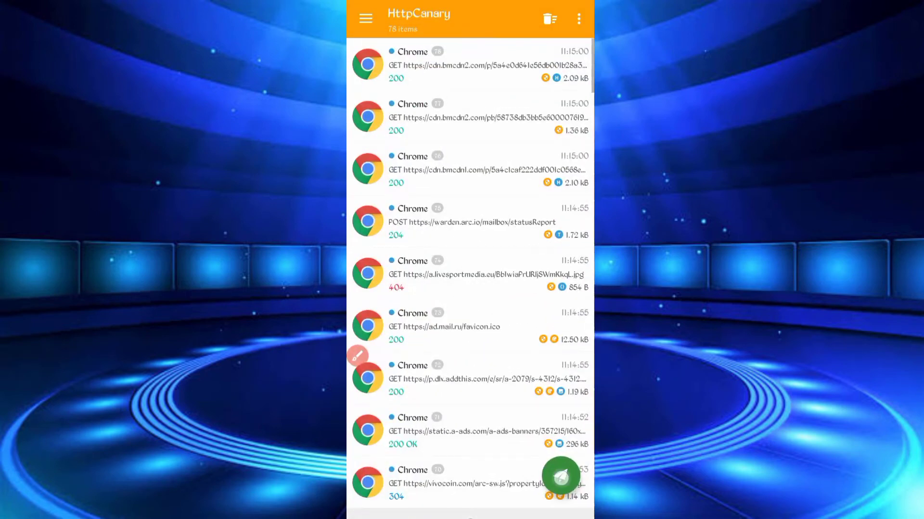
# - Add api-secure.solvemedia.com to the vivocoin.com host filter, leaving 6 of 78 requests shown
pyautogui.click(578, 18)
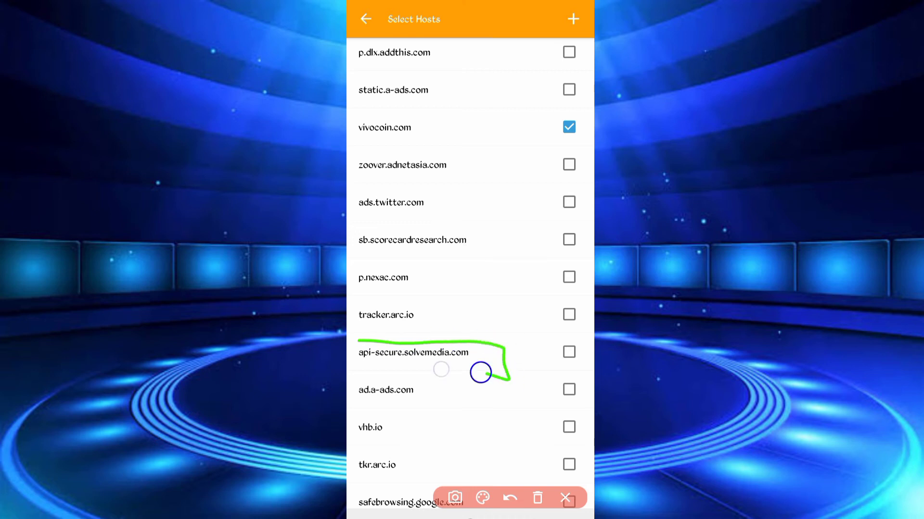
pyautogui.click(569, 352)
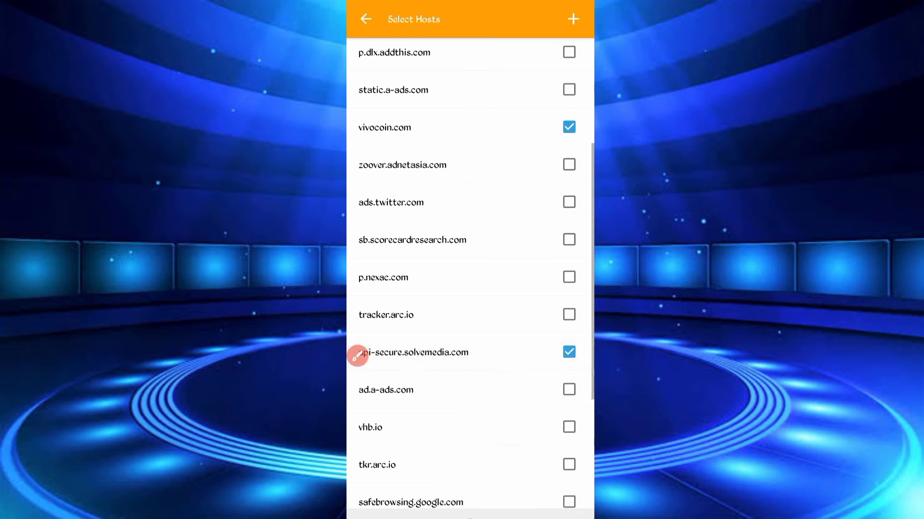
pyautogui.click(366, 20)
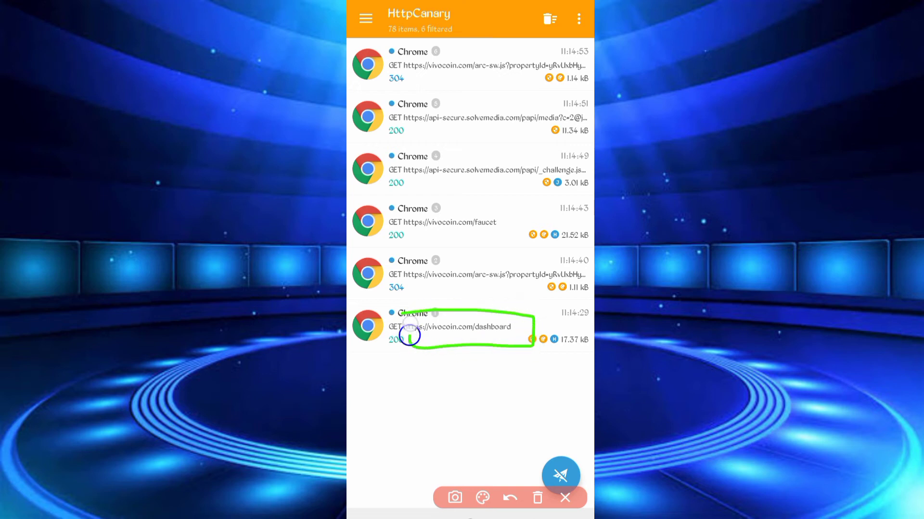
pyautogui.click(564, 498)
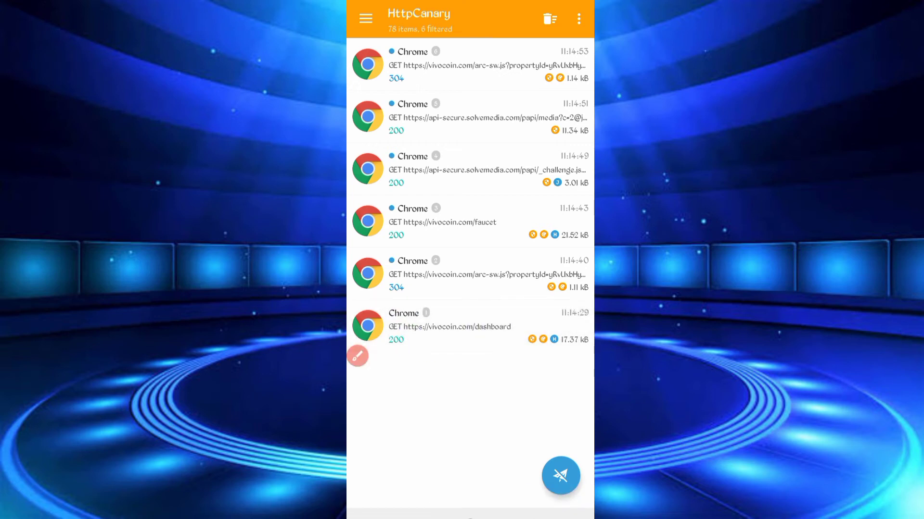
# - Paste the dashboard request's user agent and cookie into the bot, then the Solvemedia challenge URL
pyautogui.click(450, 327)
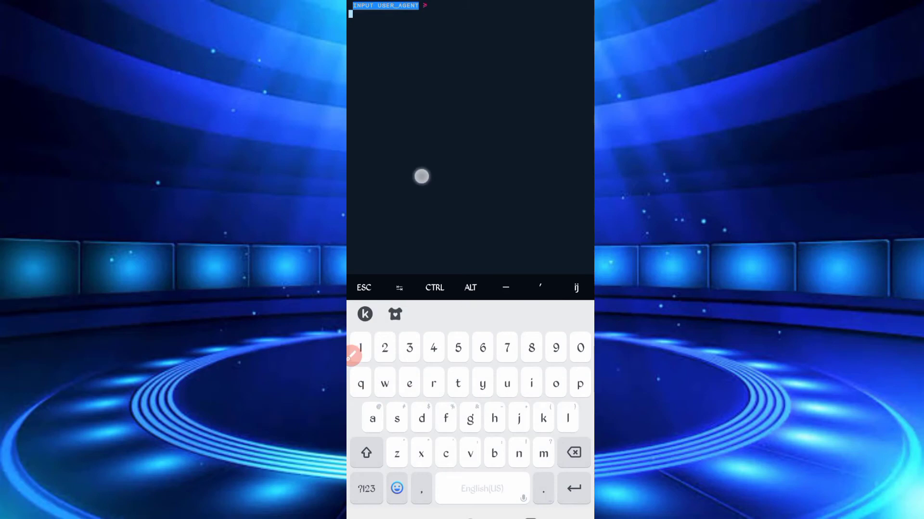
pyautogui.press('Enter')
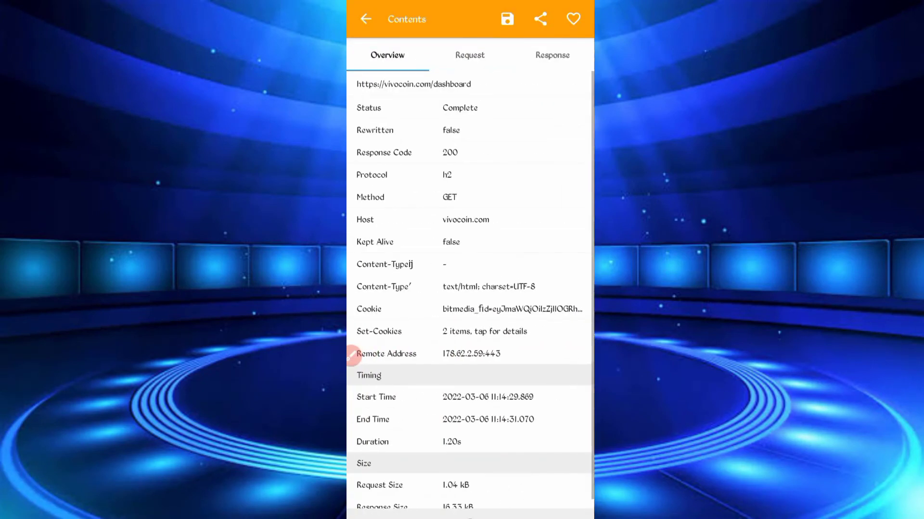
pyautogui.click(540, 18)
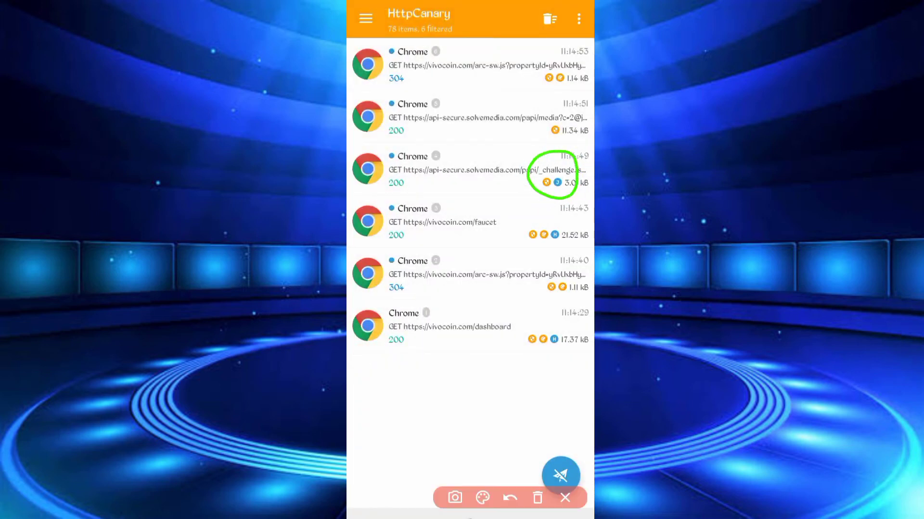
pyautogui.click(469, 169)
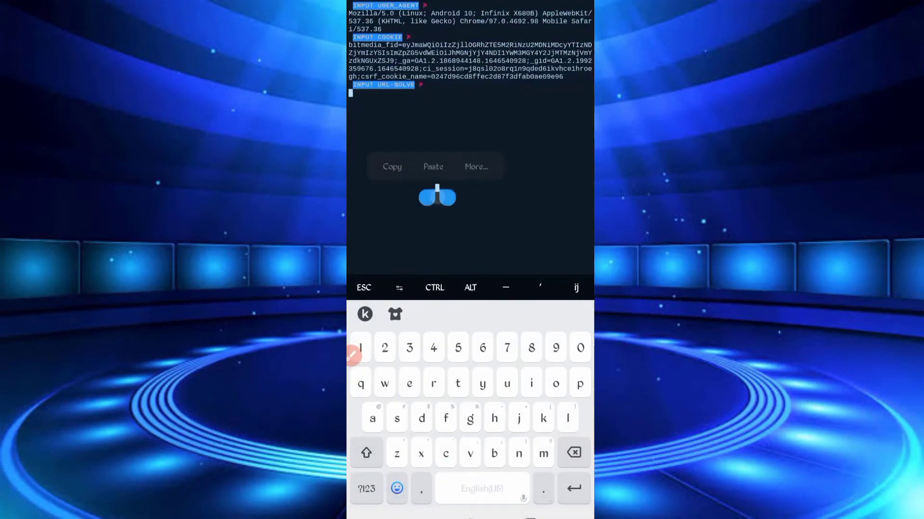
pyautogui.click(432, 167)
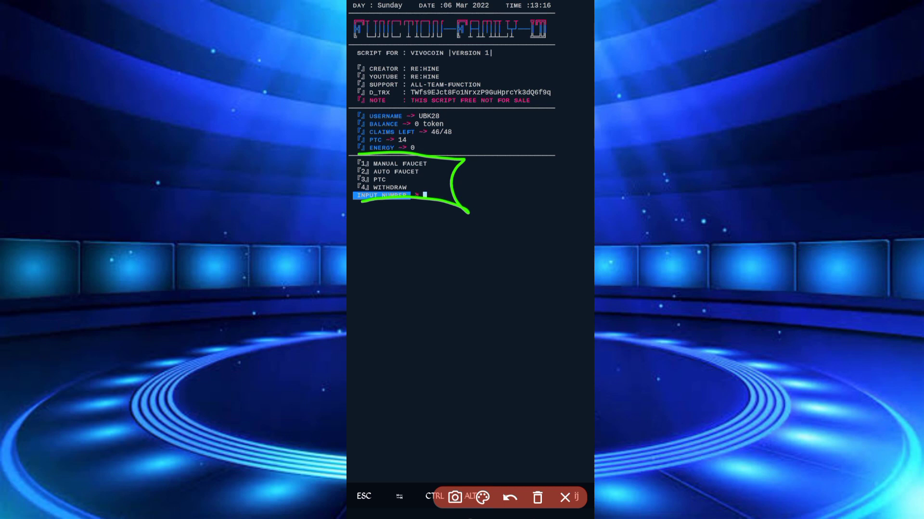
# - Choose 1 for Manual Faucet and 1 for Auto Bypass at the bot's menus
pyautogui.click(537, 497)
pyautogui.write('1')
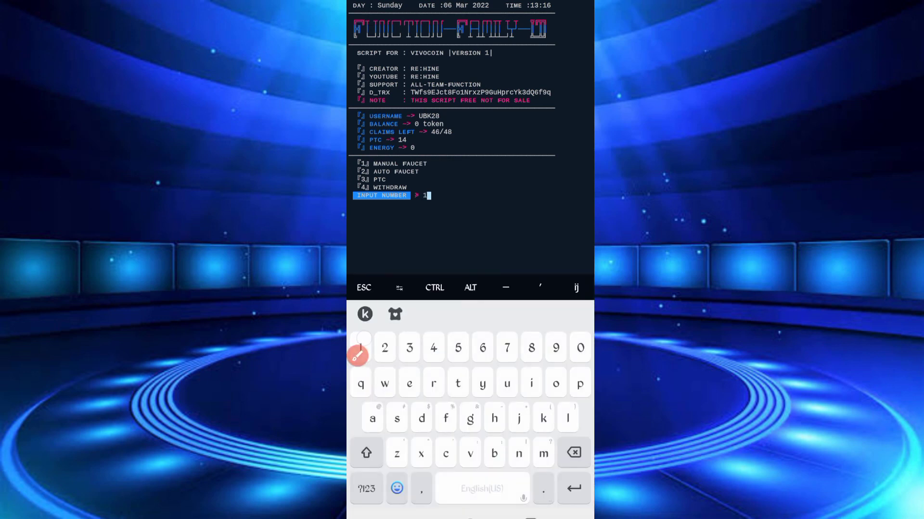
pyautogui.press('Enter')
pyautogui.write('1')
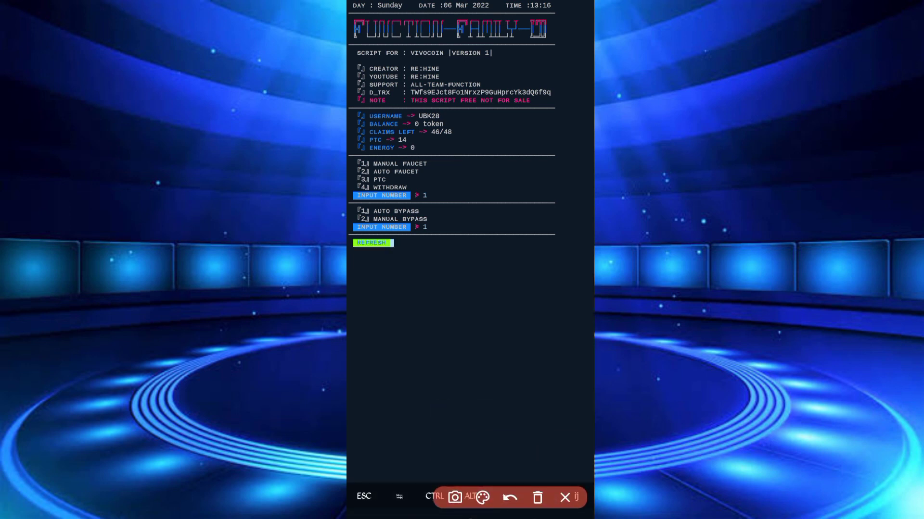
pyautogui.click(373, 243)
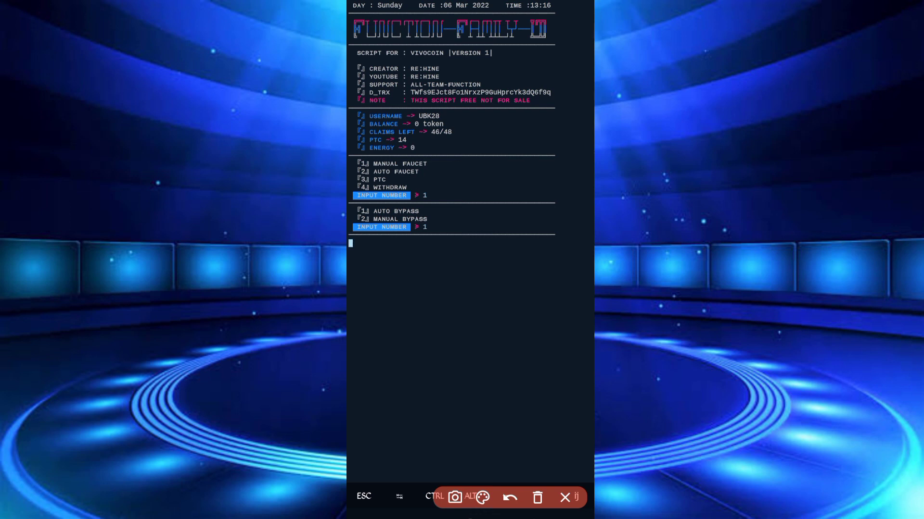